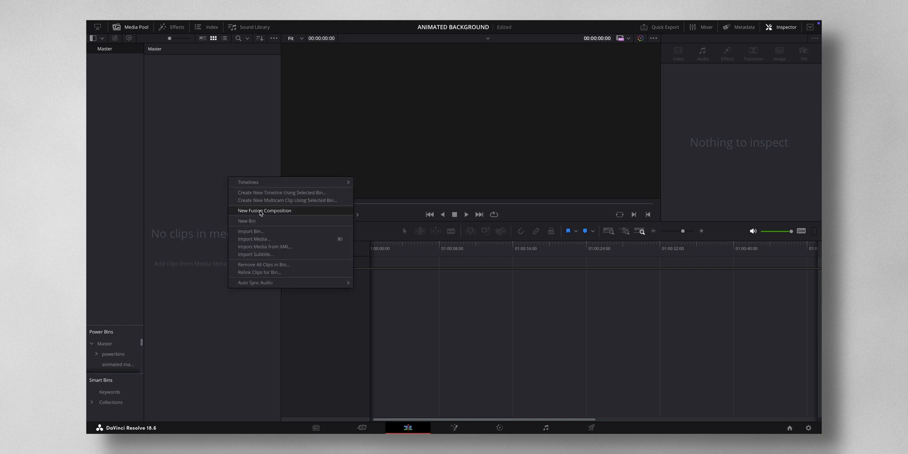
Step: Create a Fusion composition clip with default settings, place it on the timeline and open it in Fusion
click(264, 210)
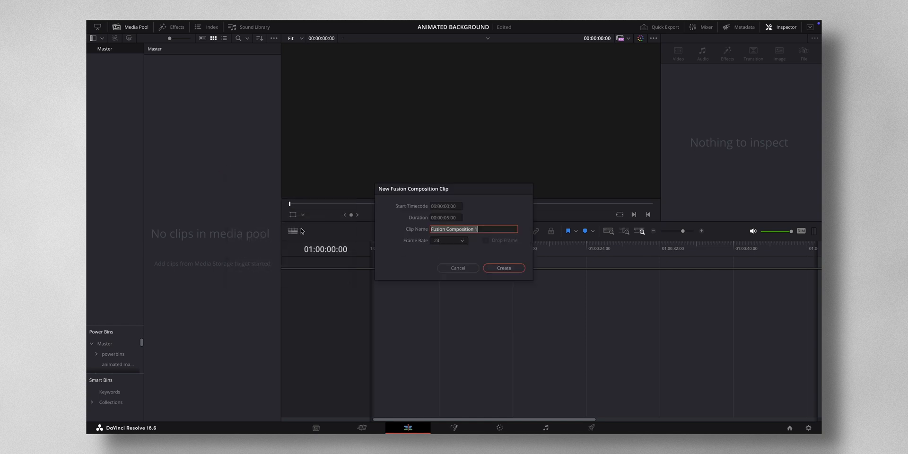
mouse_move(503, 268)
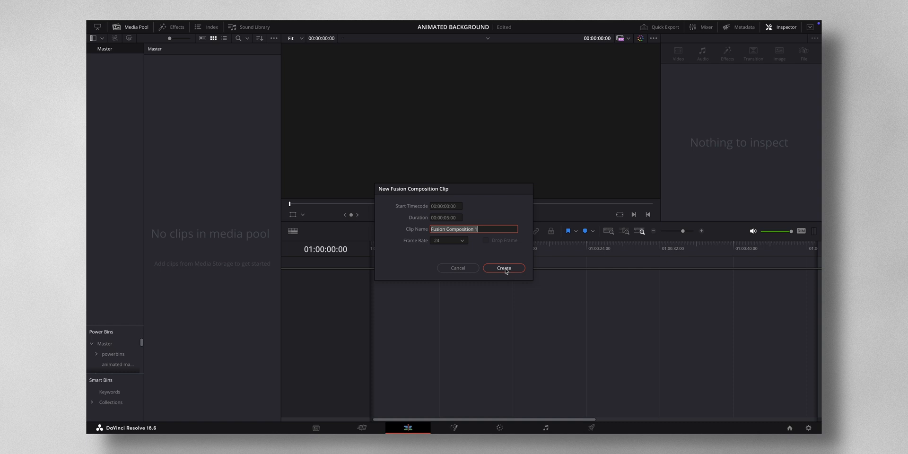
click(502, 268)
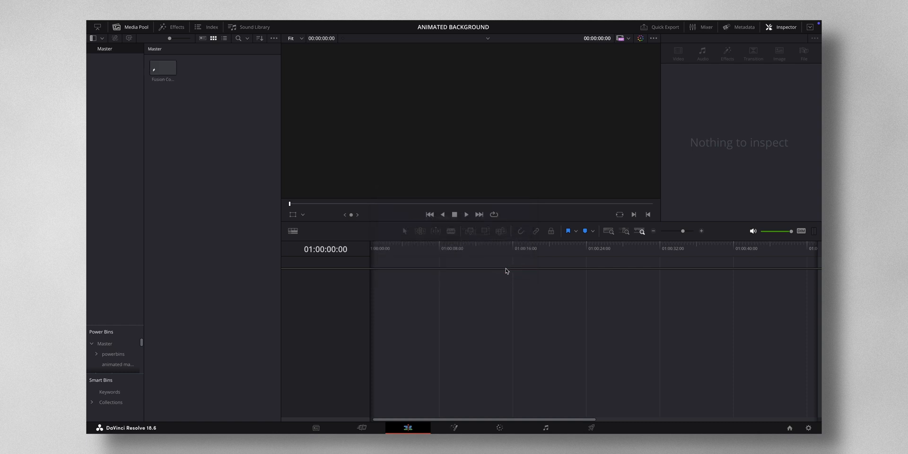
mouse_move(195, 83)
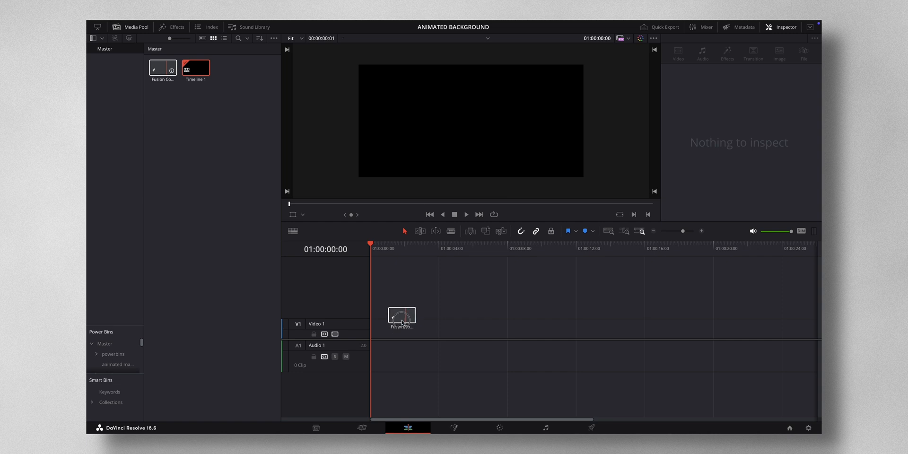
click(402, 324)
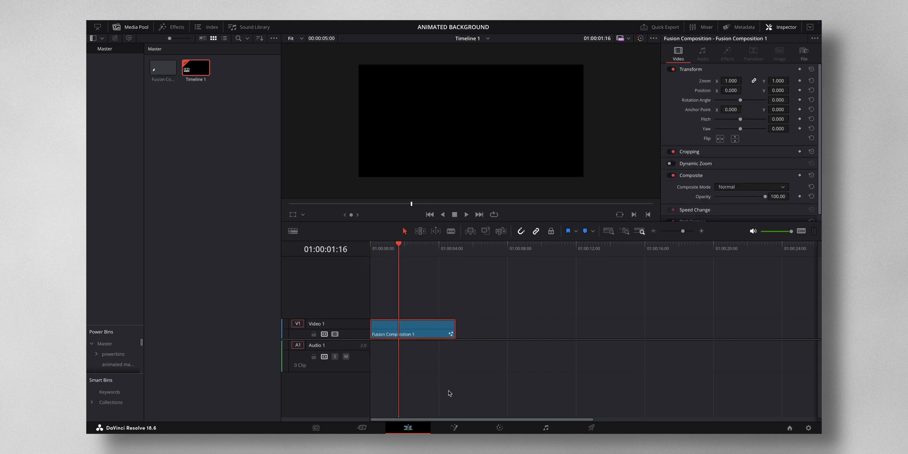
click(454, 428)
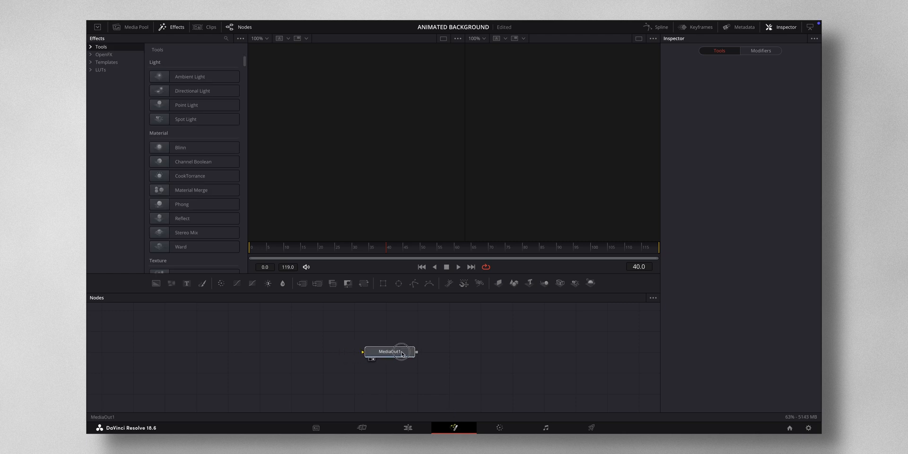
Step: Add a Background node and connect its output to MediaOut1
click(389, 352)
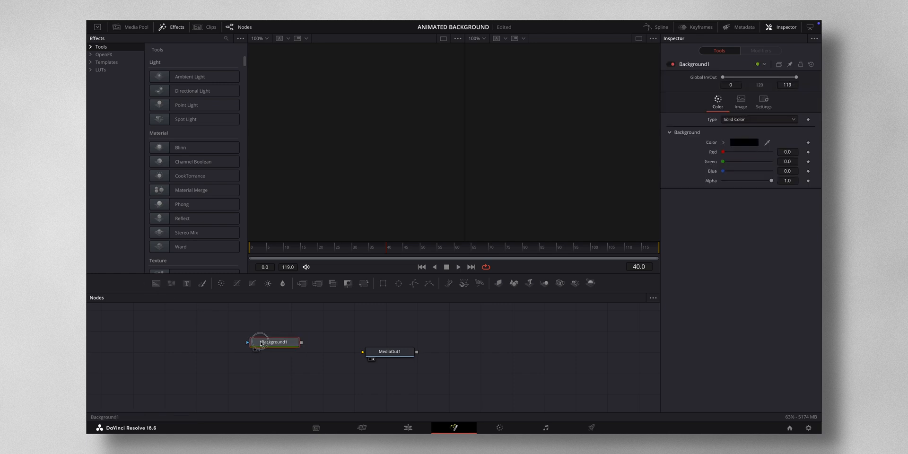
drag(275, 342, 197, 346)
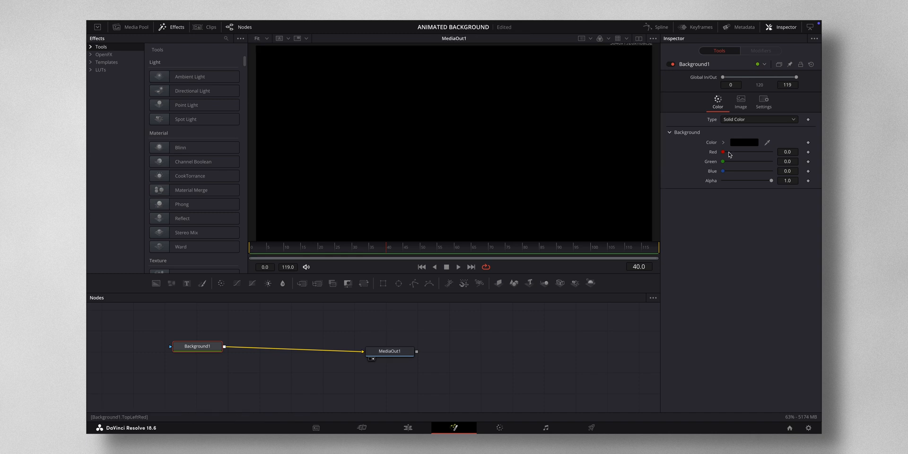
mouse_move(742, 123)
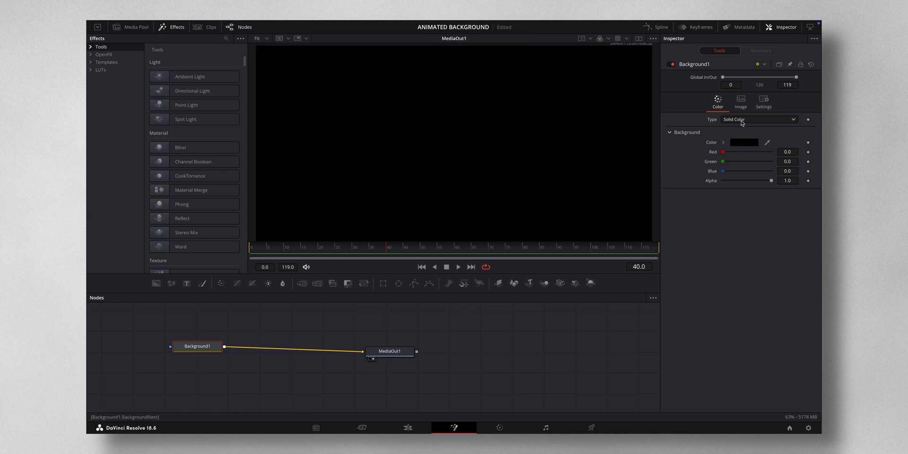
Step: Switch the background to a gradient and set its start colour to bright red
click(759, 119)
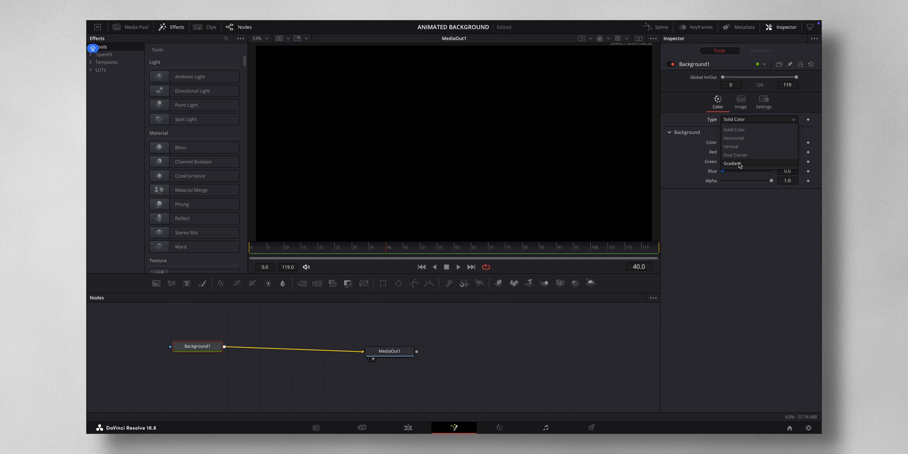
click(732, 164)
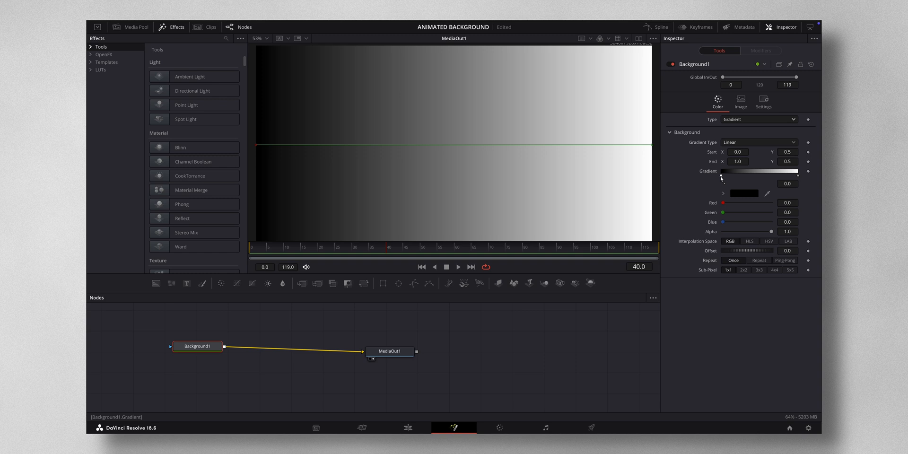
click(744, 193)
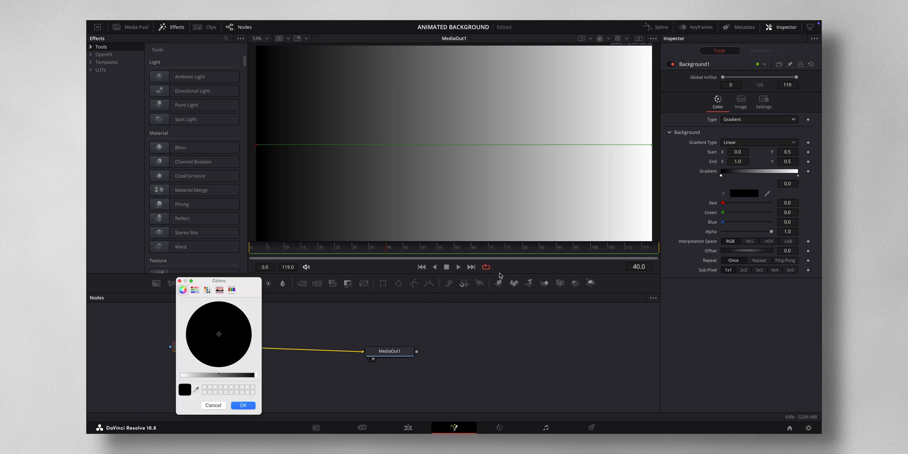
drag(183, 374, 219, 375)
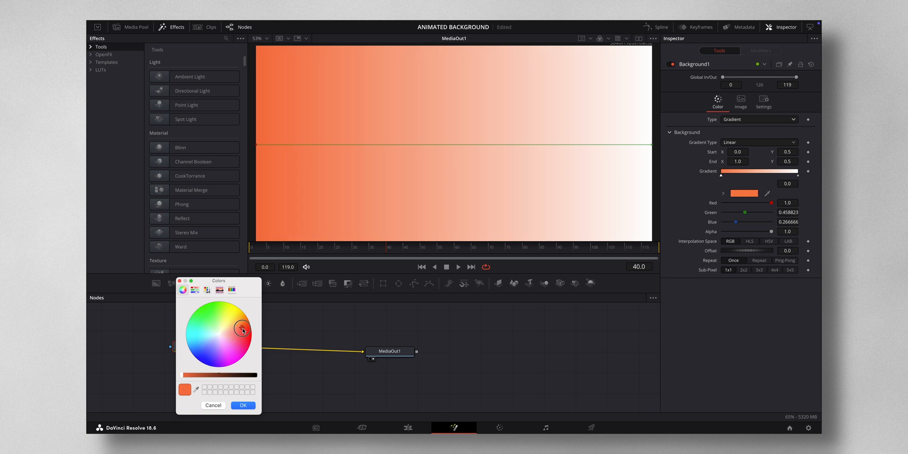
drag(245, 331, 247, 336)
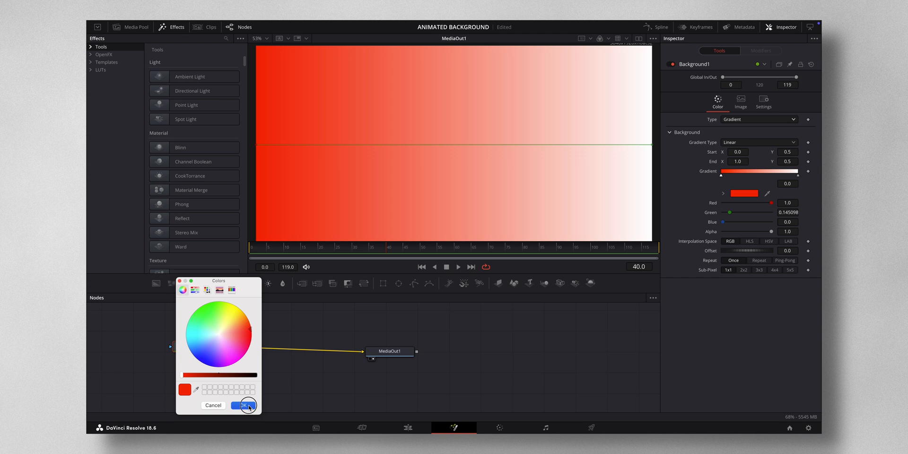
click(244, 404)
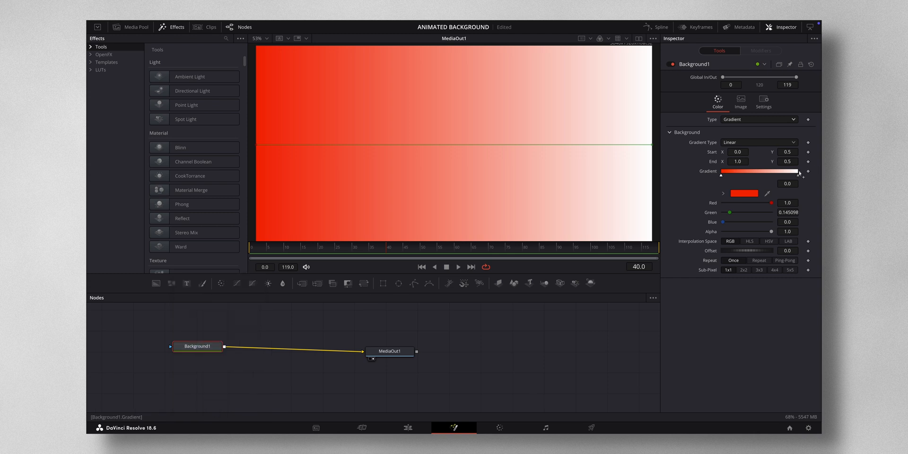
Step: Set the gradient's right end colour to blue
click(798, 177)
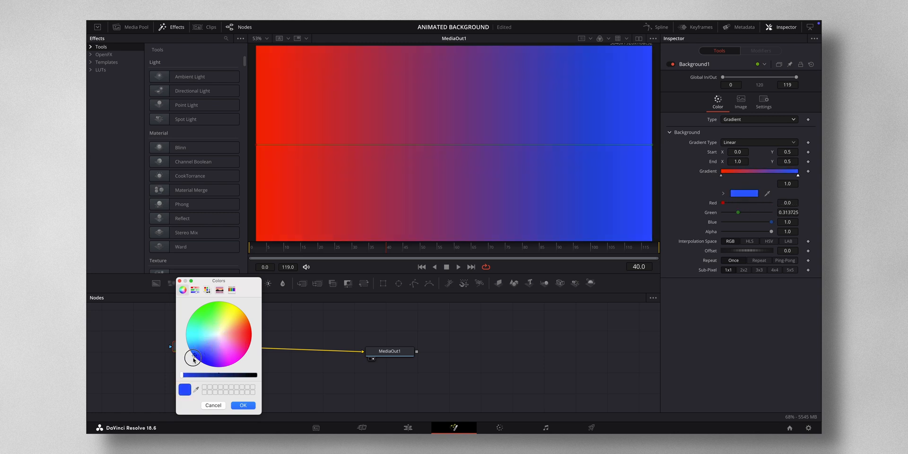
drag(193, 358, 192, 355)
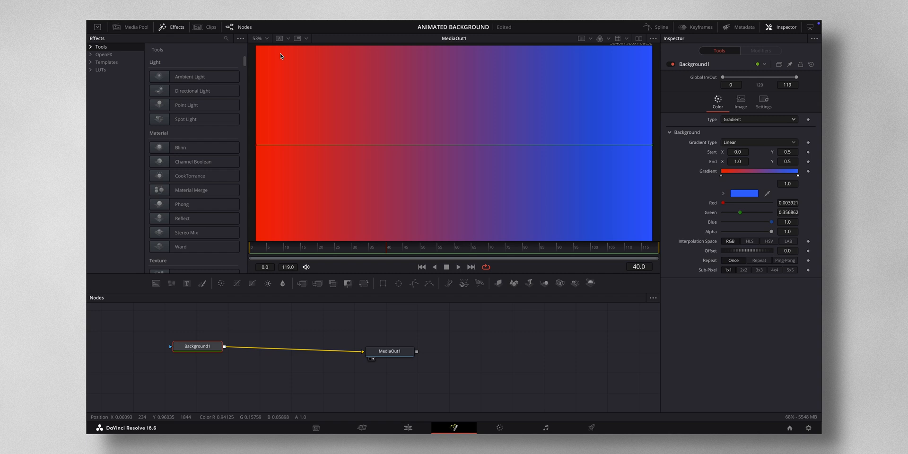
Step: Show the viewer at 50% and move Background1 slightly left in the node graph
click(260, 38)
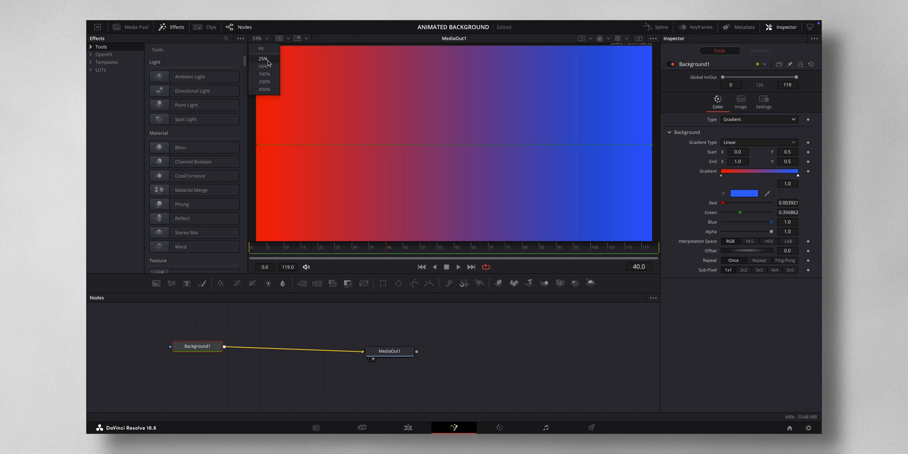
click(265, 65)
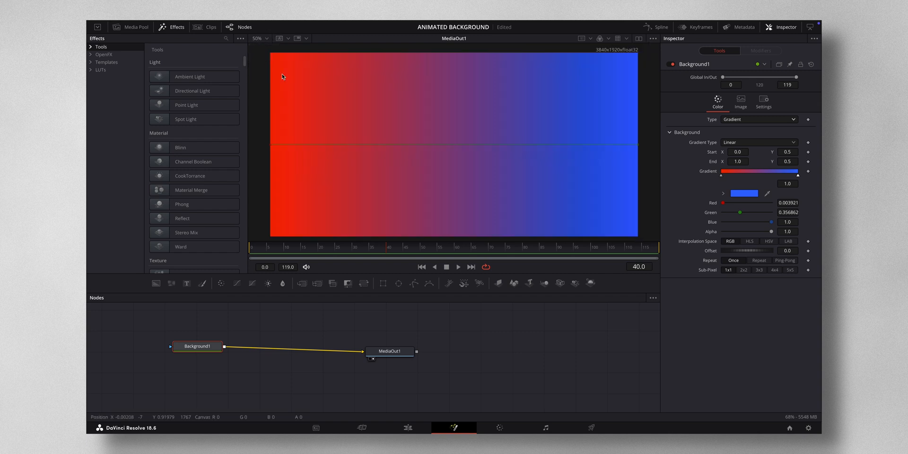
mouse_move(397, 164)
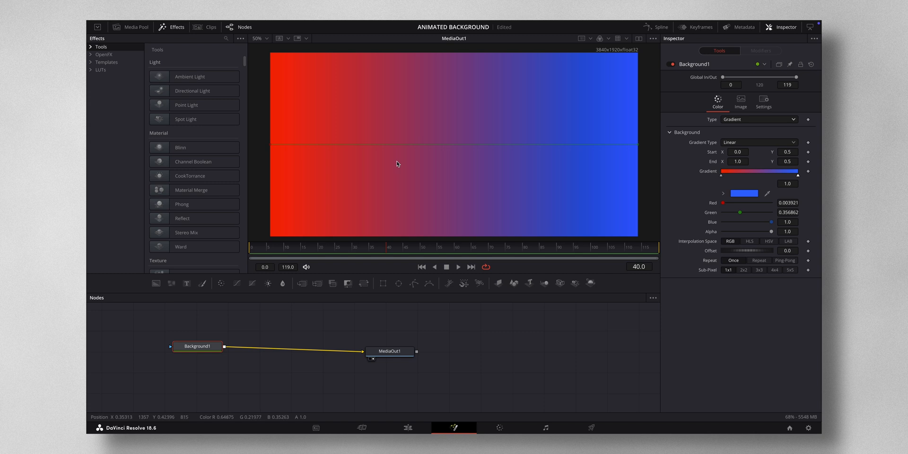
drag(198, 346, 163, 350)
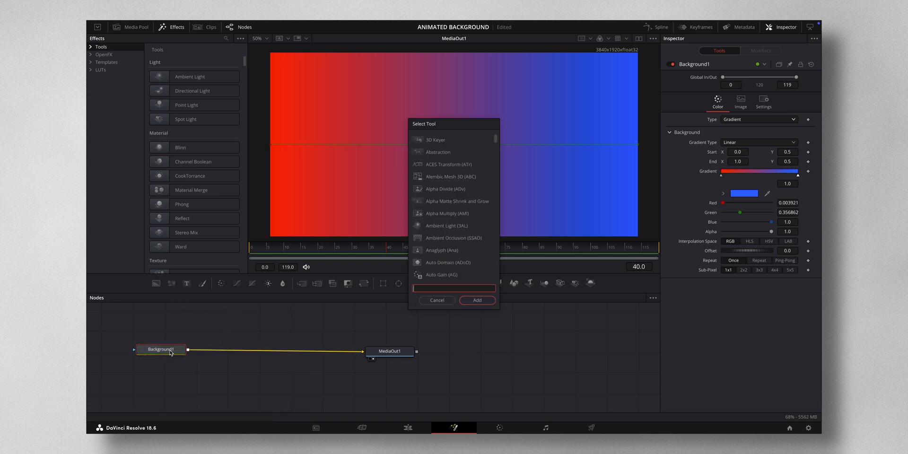
Step: Insert a Color Corrector after the background with Contrast 0.41 and Brightness -0.31
text(COLO)
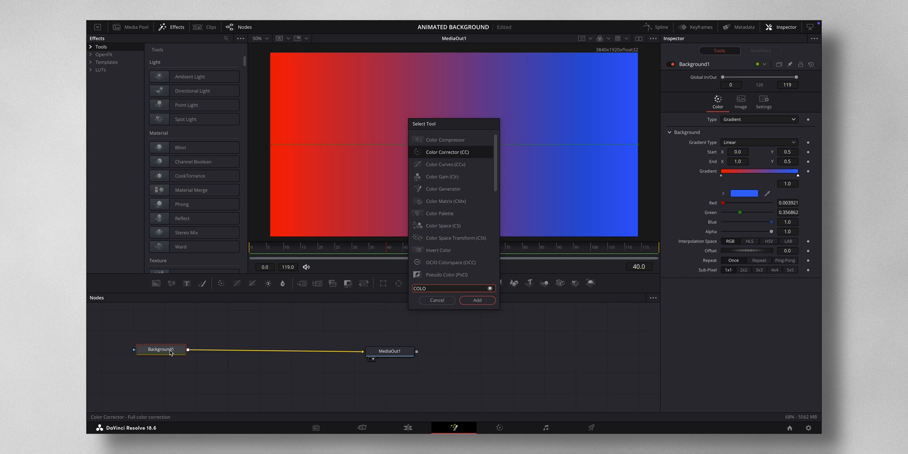
mouse_move(466, 275)
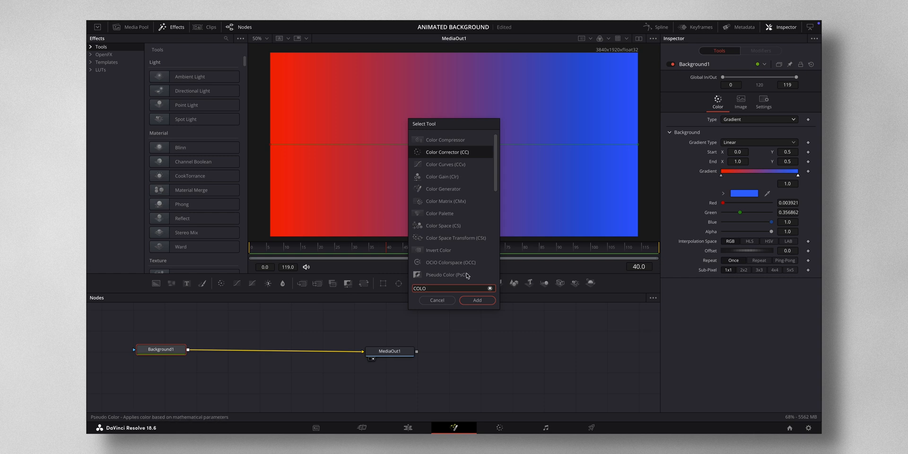
click(477, 300)
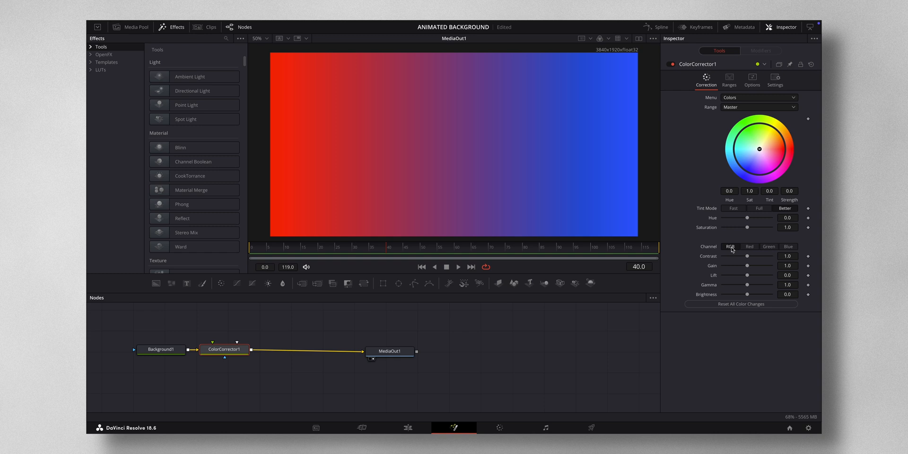
drag(747, 257, 729, 257)
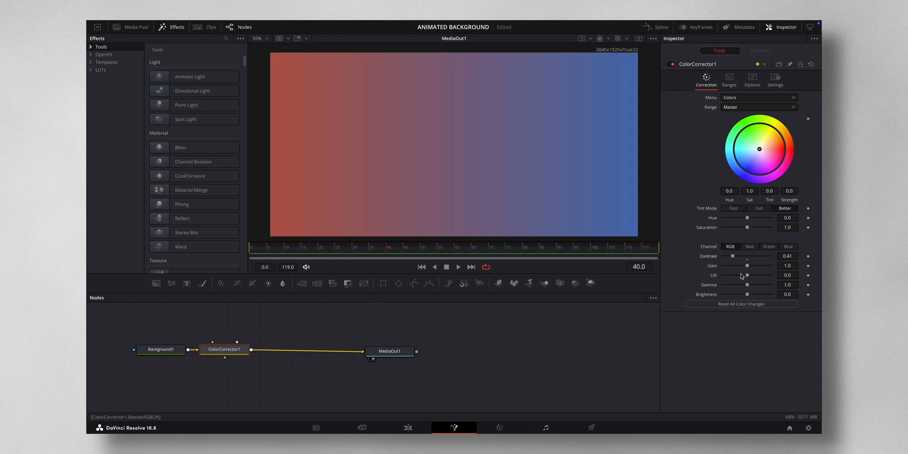
drag(747, 294, 732, 294)
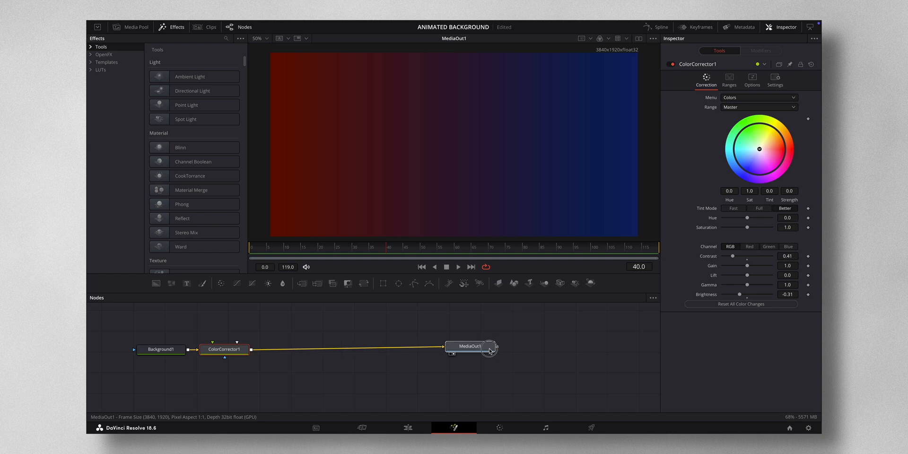
click(224, 349)
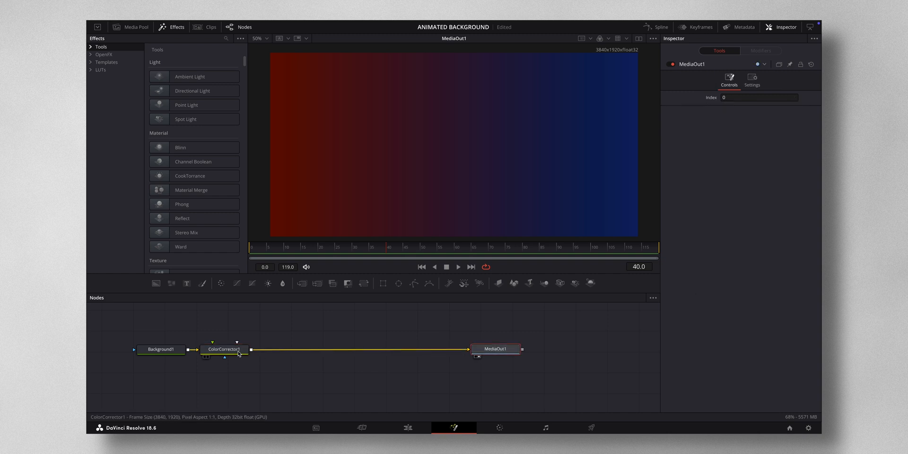
click(224, 349)
text(GRI)
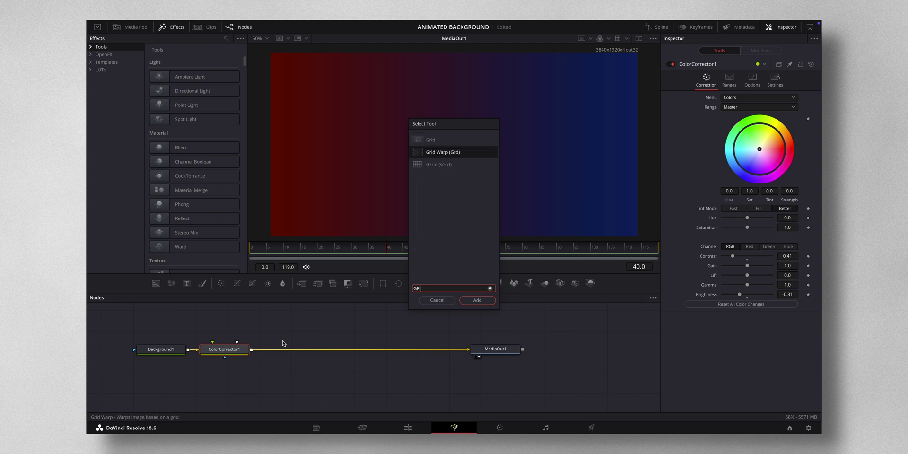
Step: Add a Grid node between the Color Corrector and MediaOut1
click(431, 140)
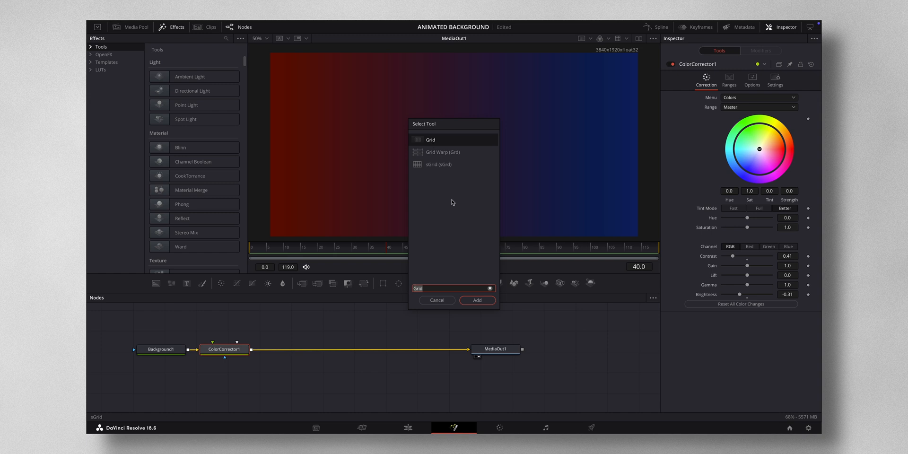
click(477, 299)
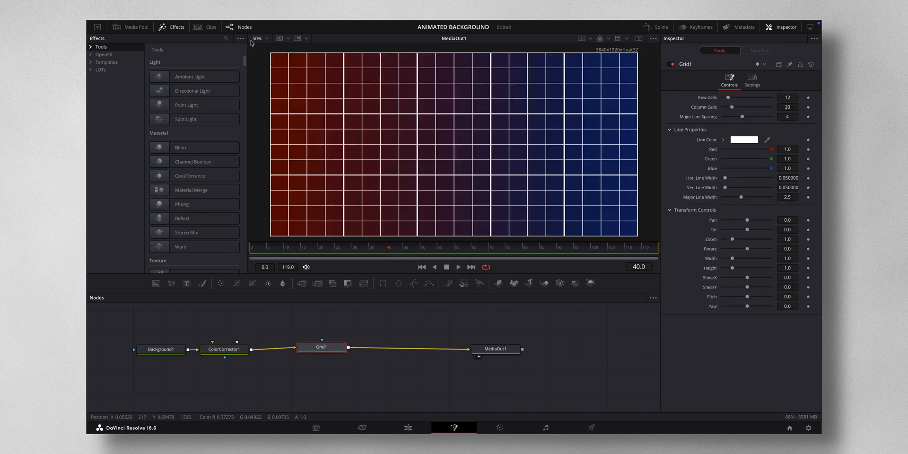
Step: Show the viewer at 25% and enlarge the grid cells to 7 rows and 11 columns
click(260, 38)
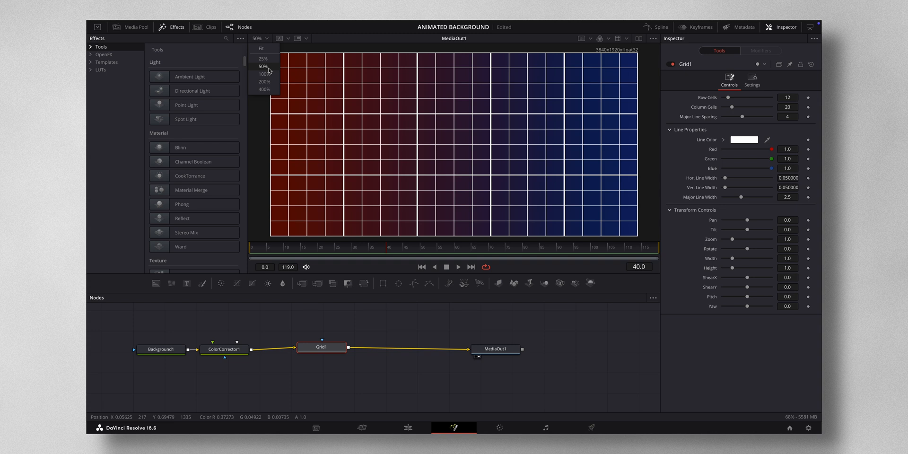
click(264, 58)
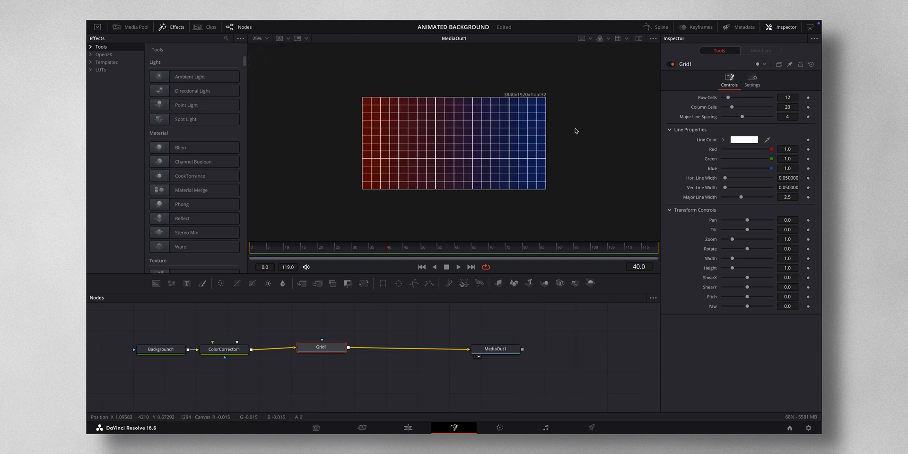
drag(748, 116, 732, 117)
text(0)
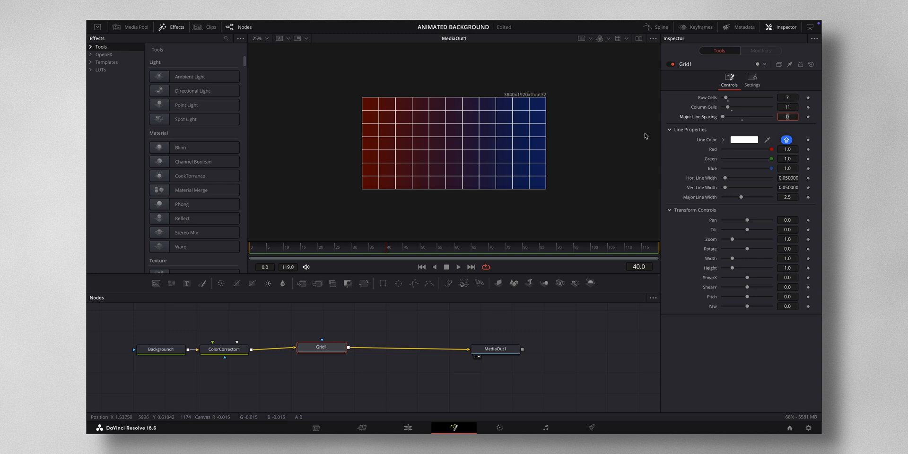
click(752, 79)
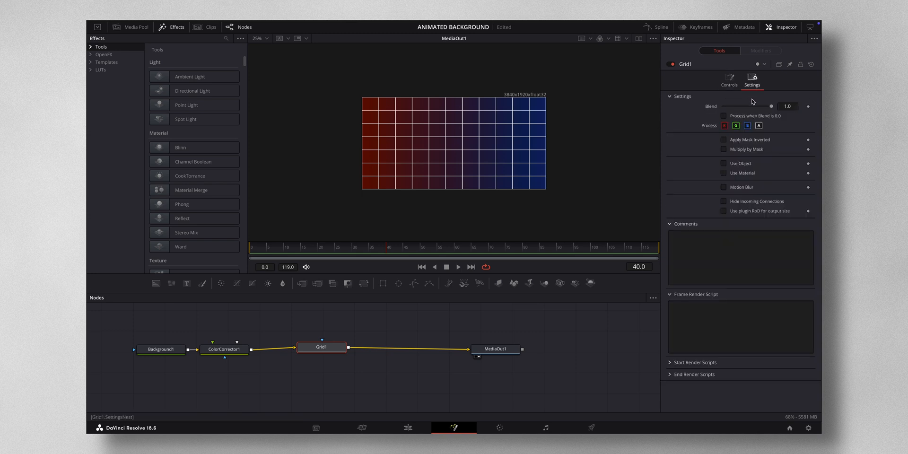
Step: Fade the grid's Blend down to about 0.11 so the lines are faint
drag(772, 106, 746, 106)
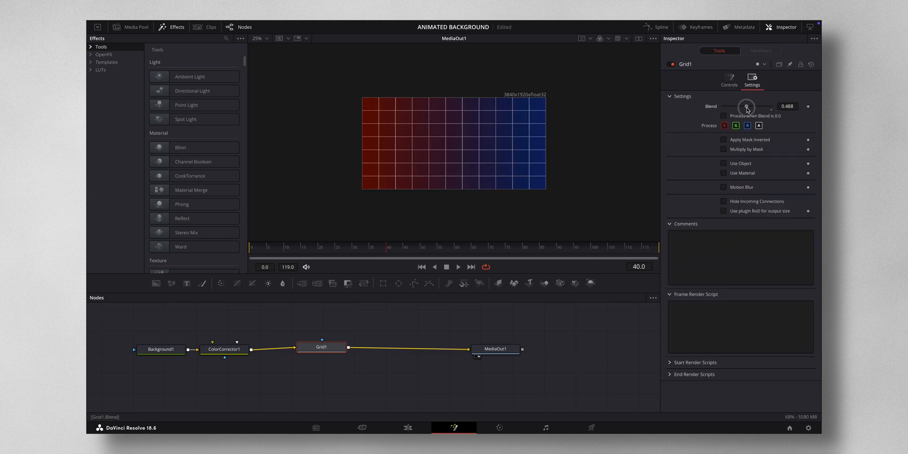
drag(747, 107, 728, 107)
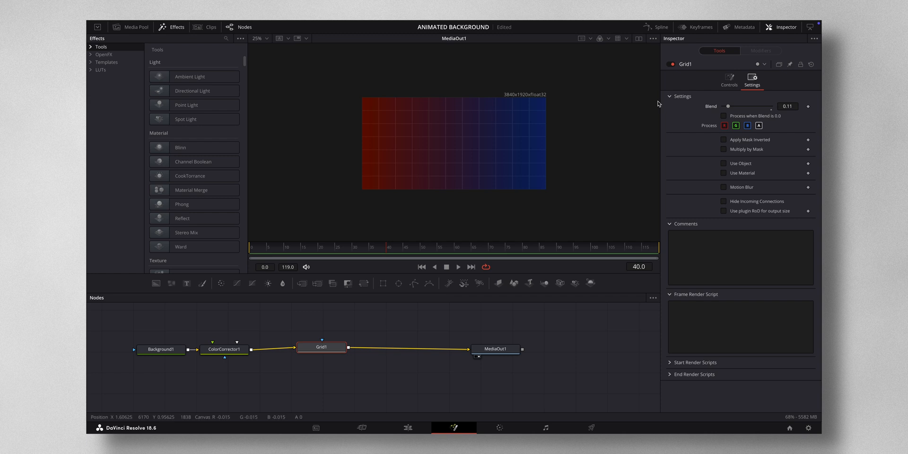
mouse_move(476, 113)
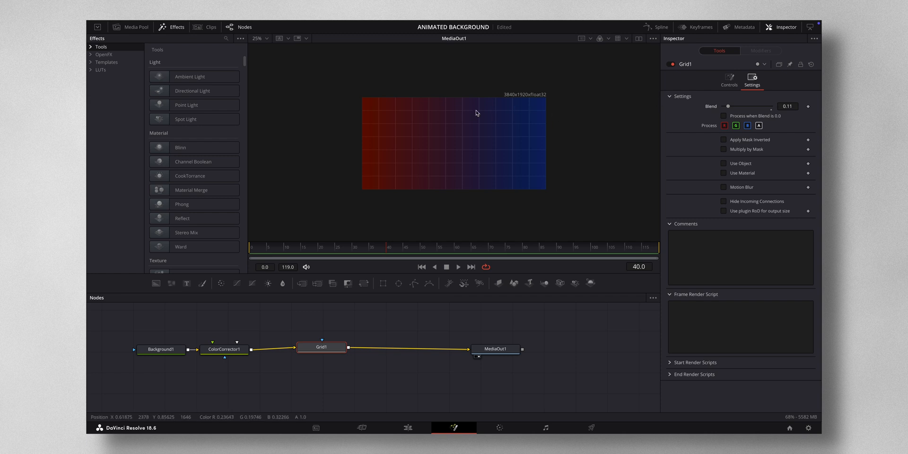
click(224, 349)
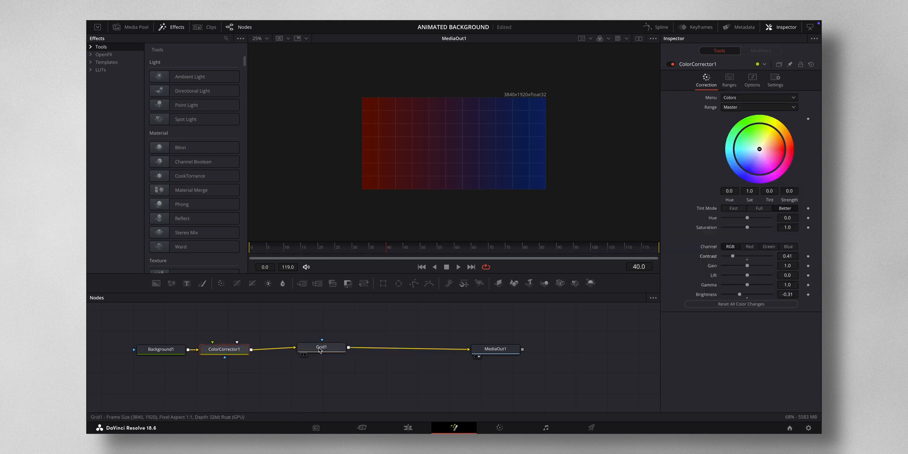
double_click(322, 347)
text(TRANS)
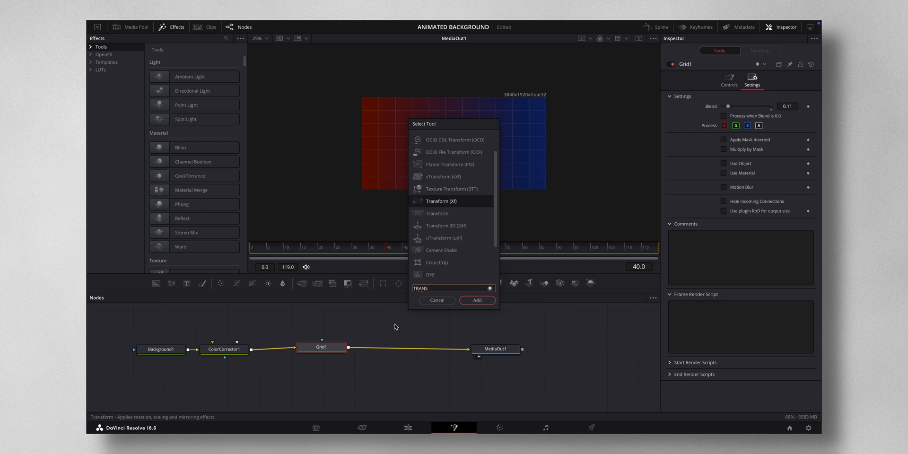
Step: Add a Transform after Grid1 and keyframe Center Y so the grid scrolls vertically
click(477, 300)
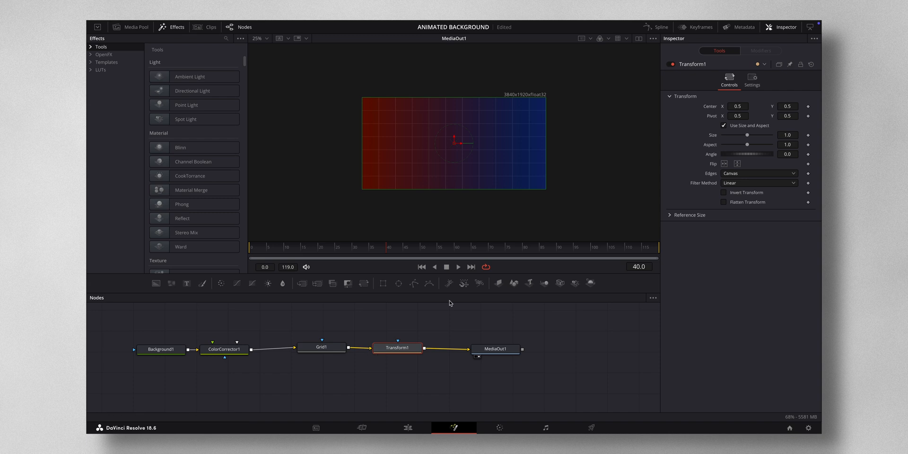
mouse_move(385, 251)
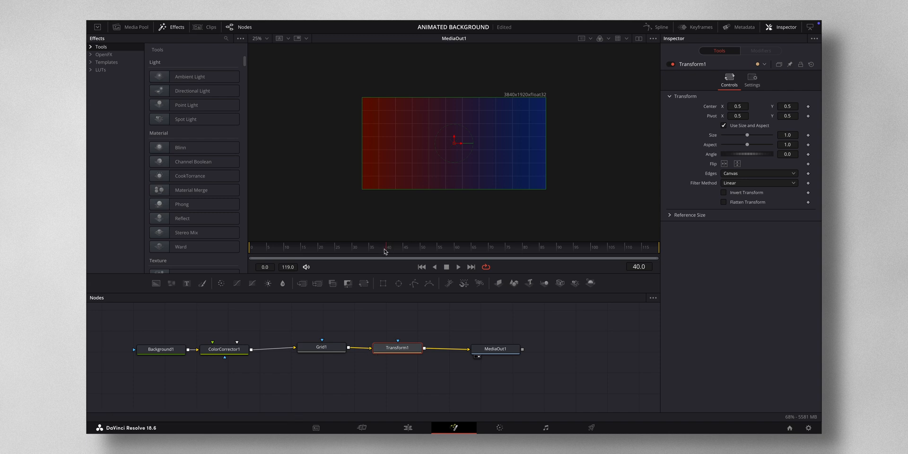
drag(386, 250, 260, 250)
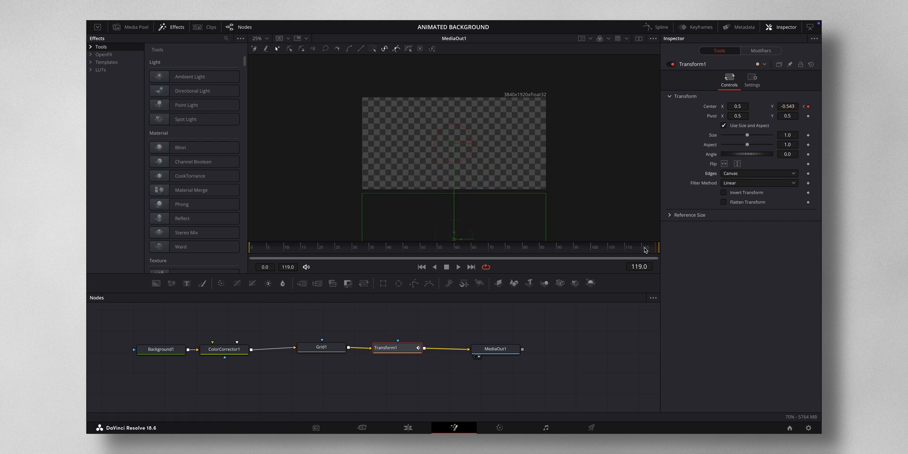
drag(644, 247, 486, 243)
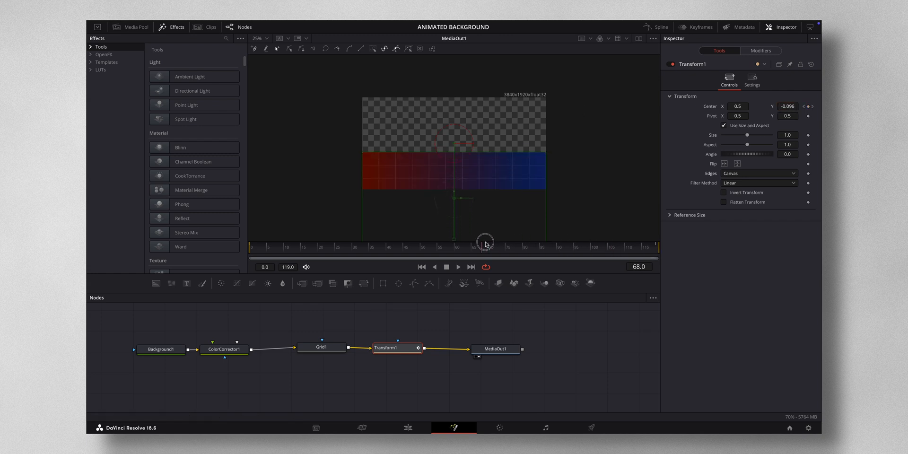
drag(486, 243, 630, 248)
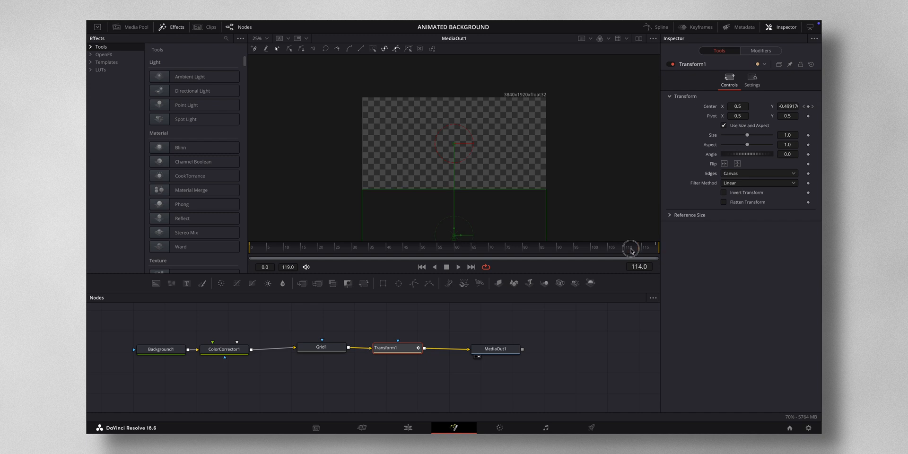
drag(631, 249, 664, 254)
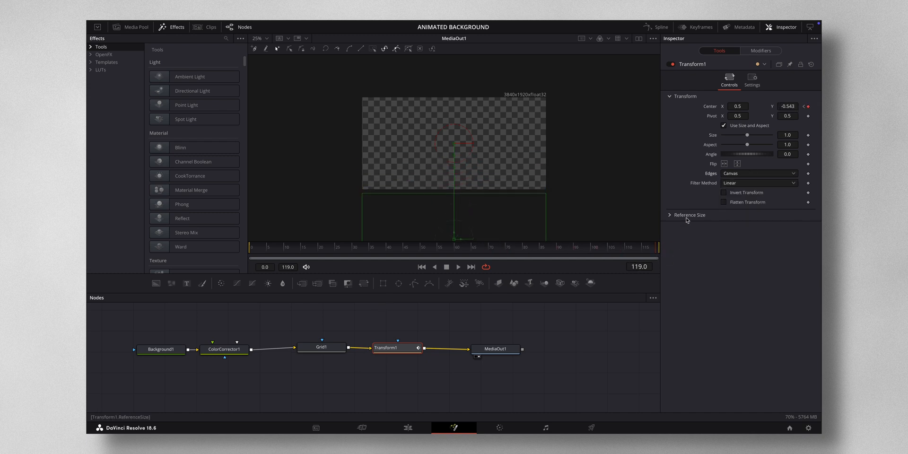
Step: Set the Transform edges to Wrap so the scroll repeats, then return to the Edit page
click(758, 173)
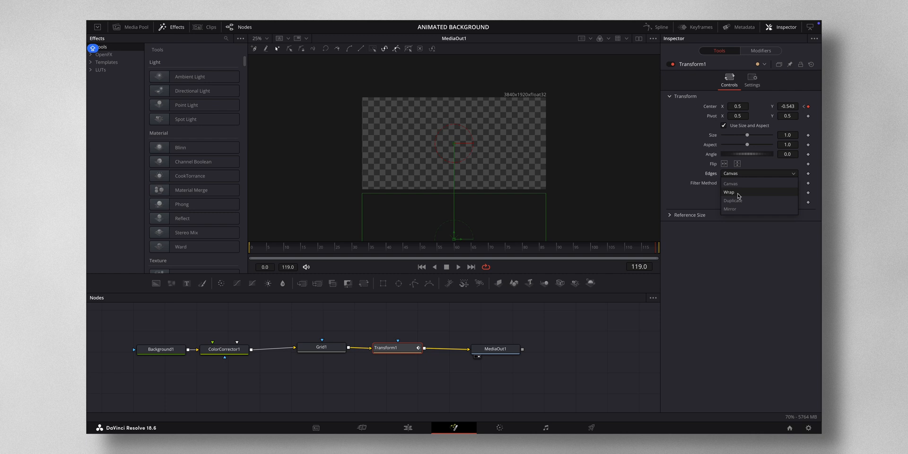
click(732, 192)
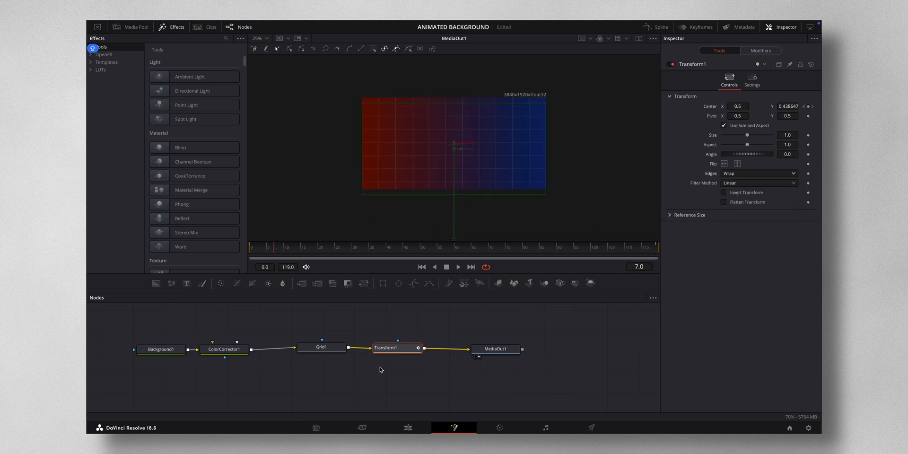
click(407, 428)
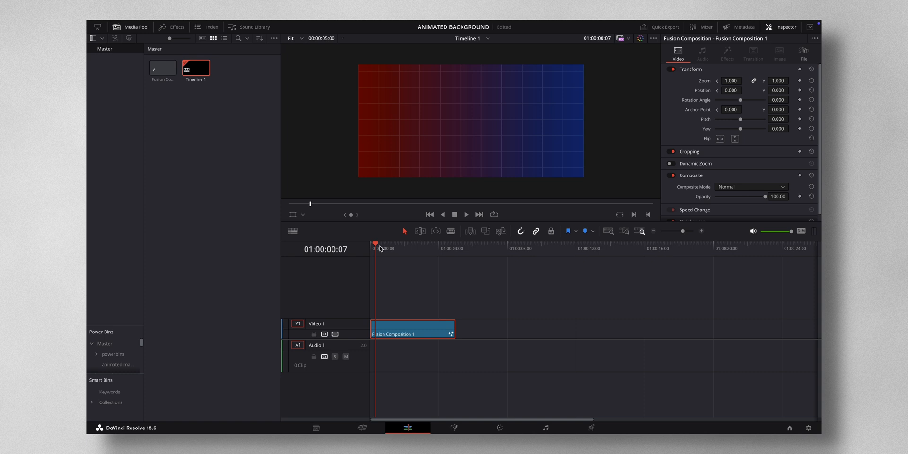
Step: Create a new power bin named ANIMATED BACKGROUND under the master bin
click(466, 215)
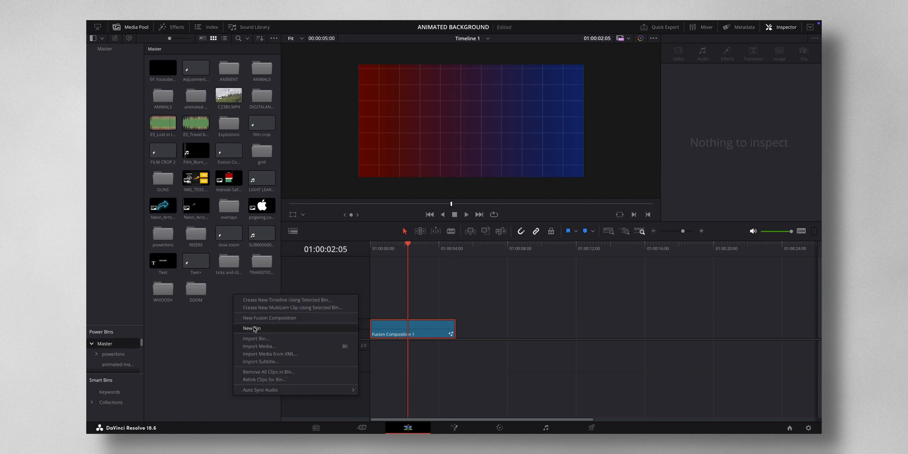
click(252, 328)
text(ANIMATED BACKGROUND)
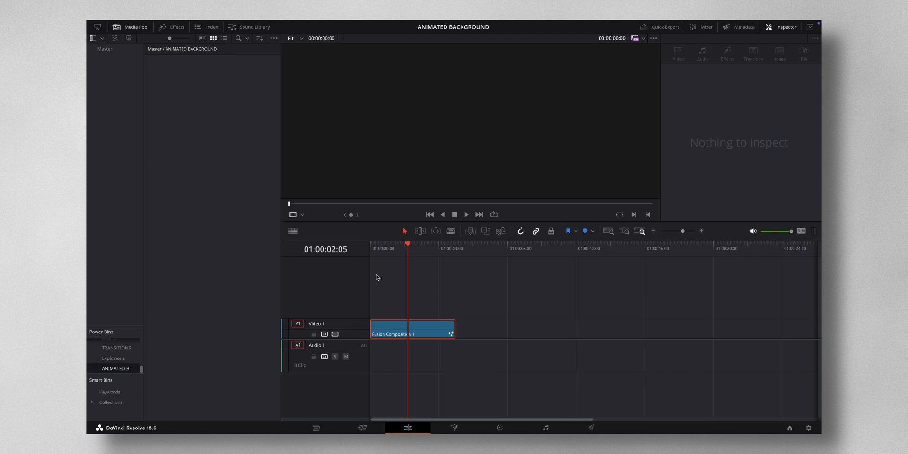
click(411, 329)
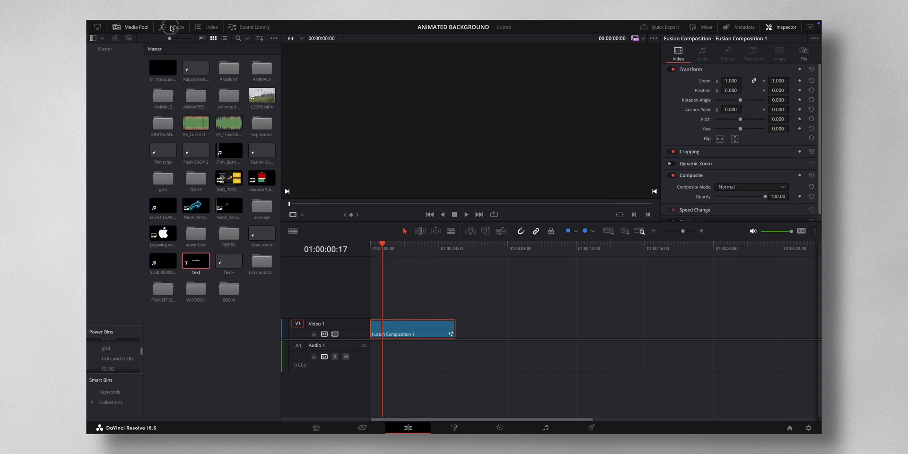
Step: Add a Text title on Video 2 reading 'ANIMATED BACKGROUND' over the gradient, ready to choose its font
click(172, 26)
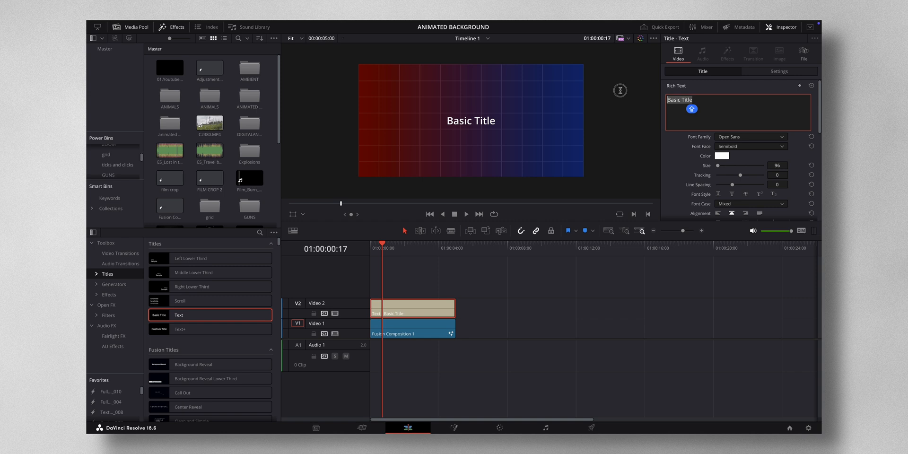
text(ANIMATED BA)
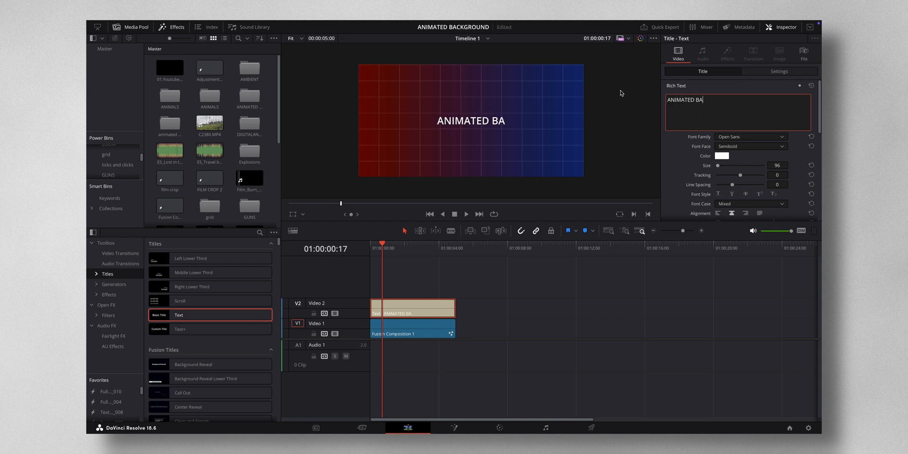
text(CKGROUND)
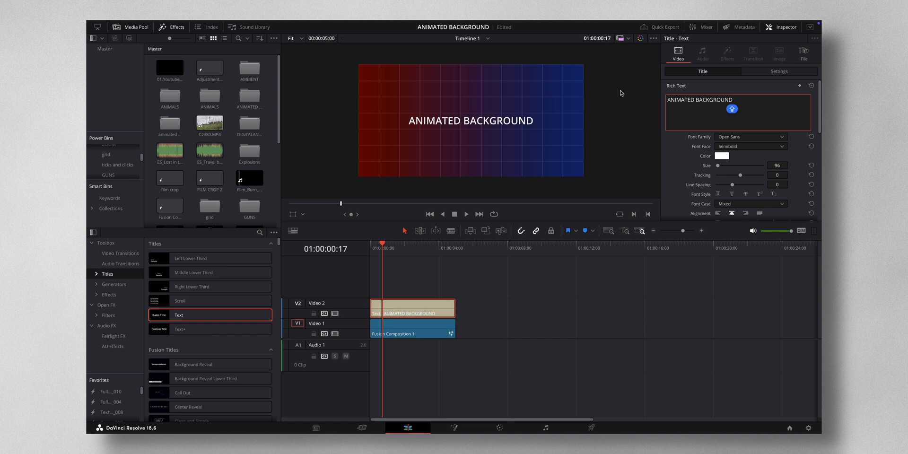
click(752, 136)
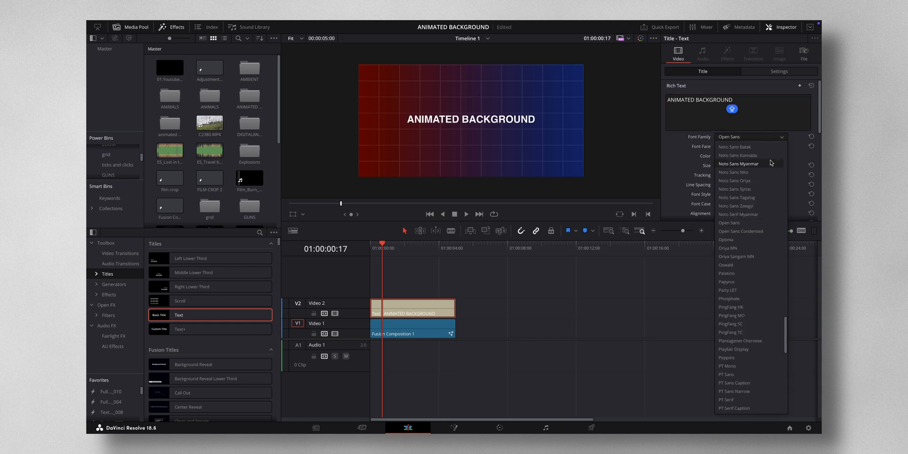